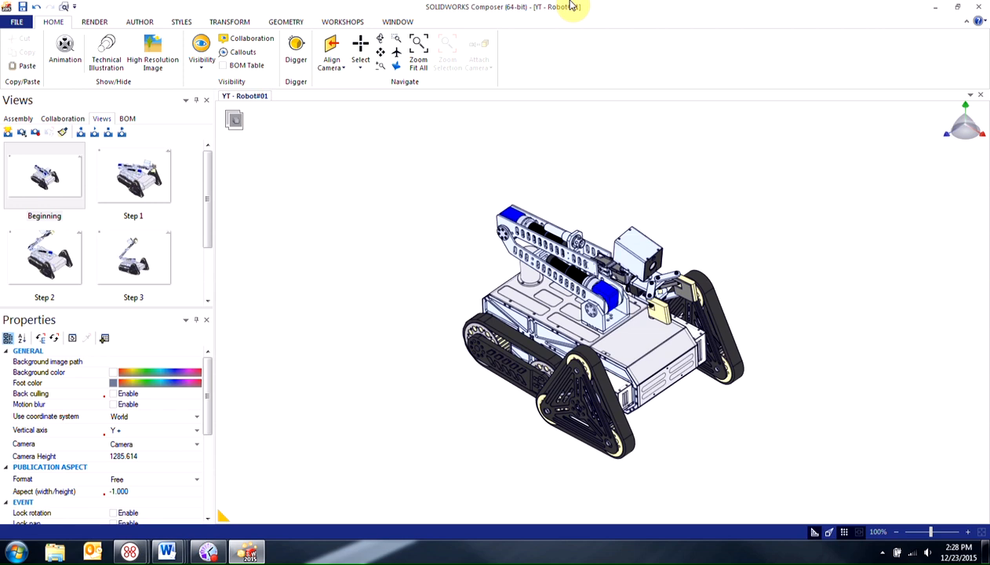
# Step: Preview the robot's saved Step 1, Step 2 and Step 3 views, scrolling the Views panel
pyautogui.scroll(-3)
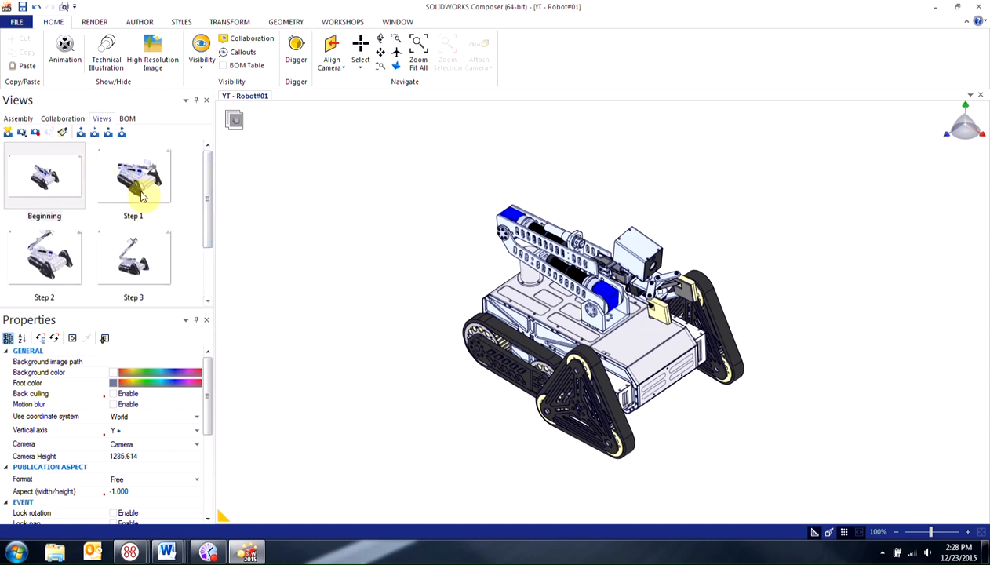
pyautogui.click(133, 175)
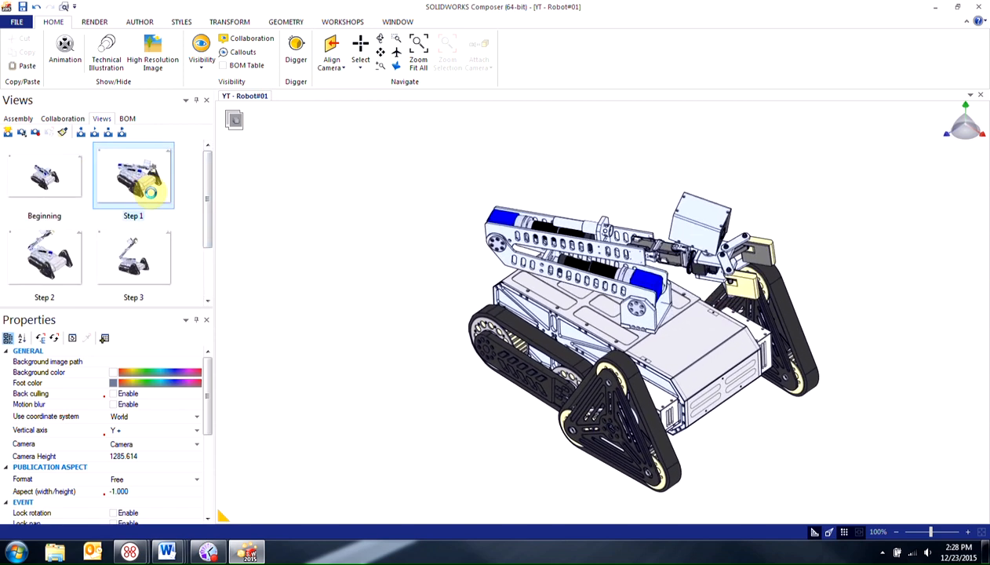
pyautogui.click(44, 256)
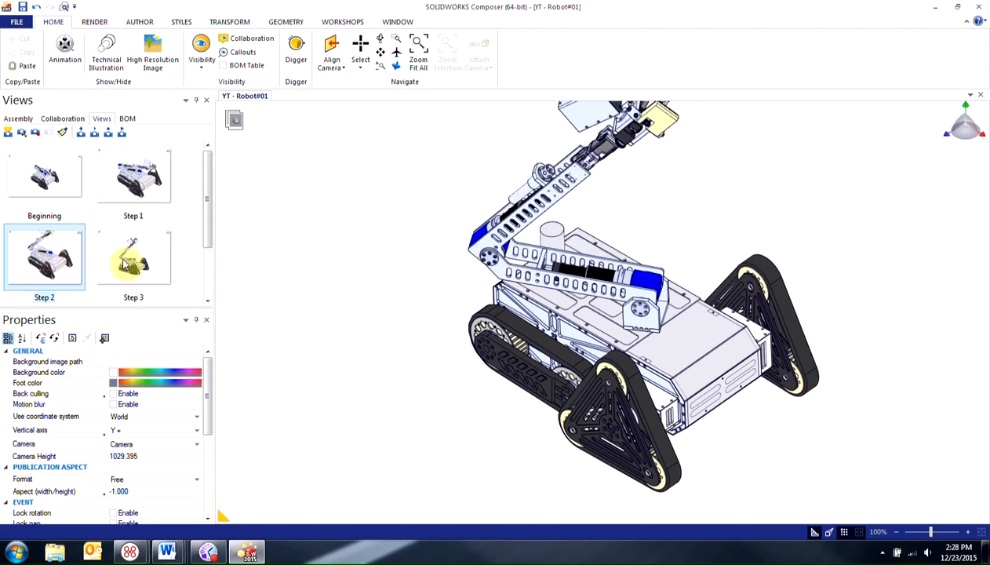
pyautogui.click(134, 256)
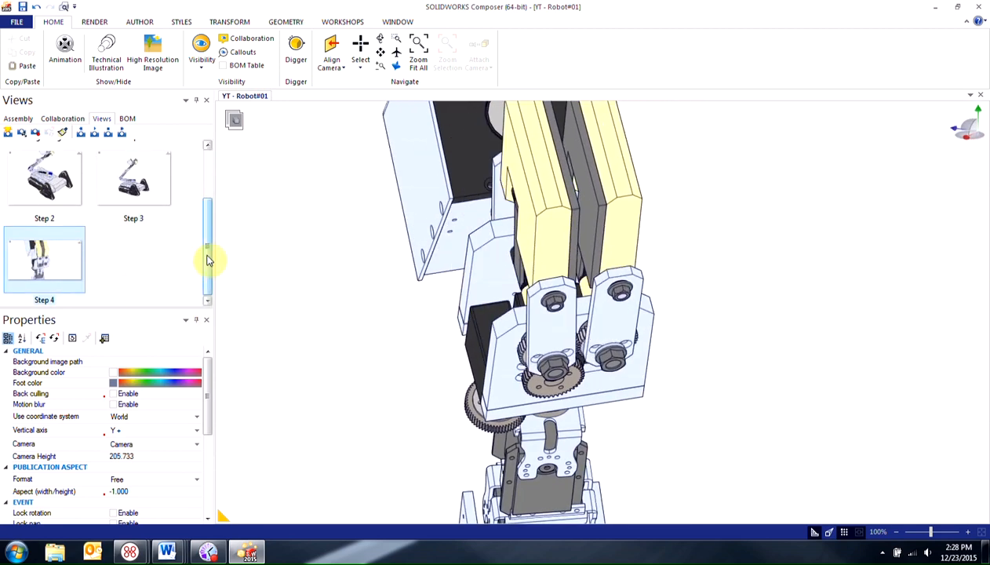
pyautogui.scroll(3)
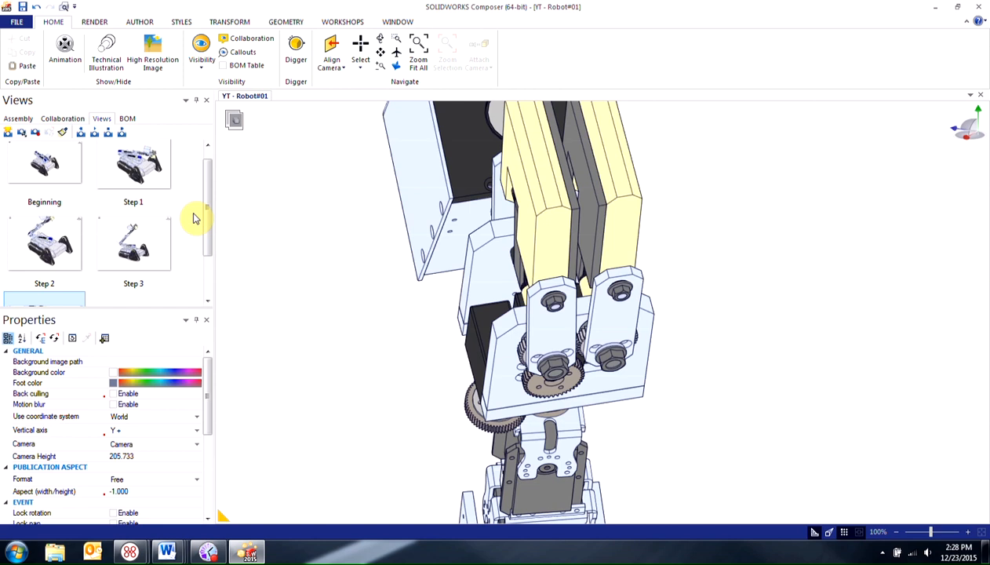
pyautogui.moveTo(138, 257)
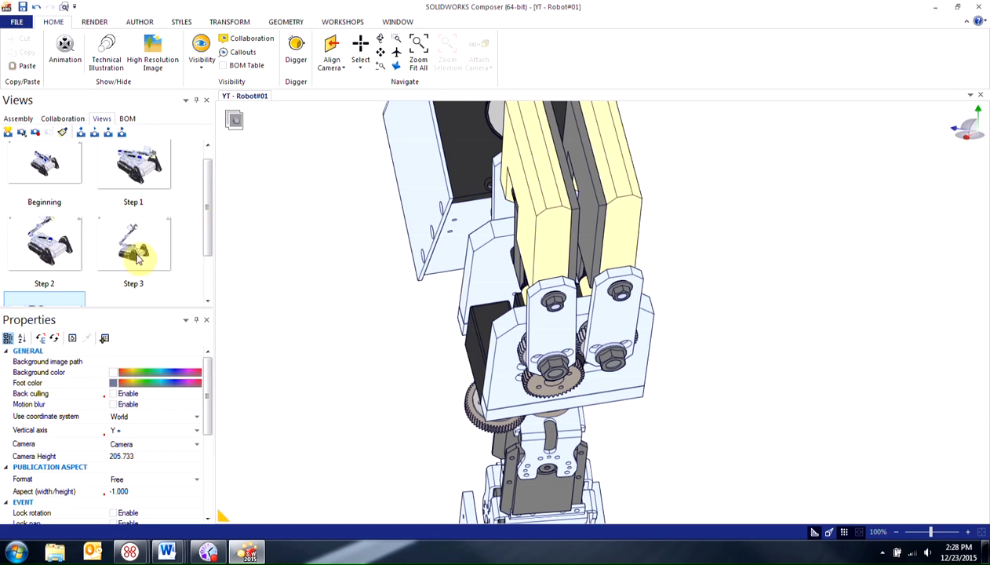
# Step: Apply the Step 3 view and create a new camera-only view from it
pyautogui.click(132, 243)
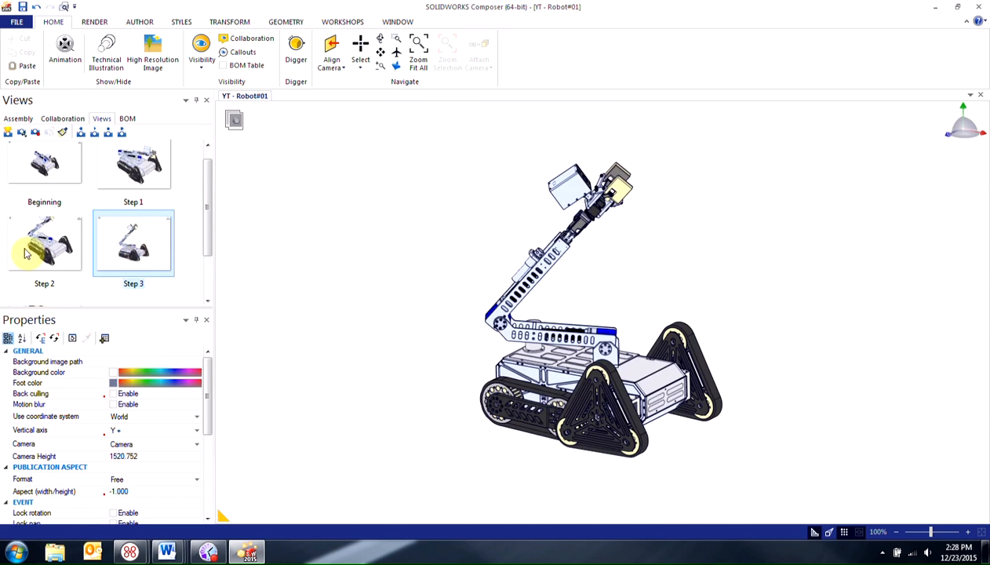
pyautogui.click(44, 244)
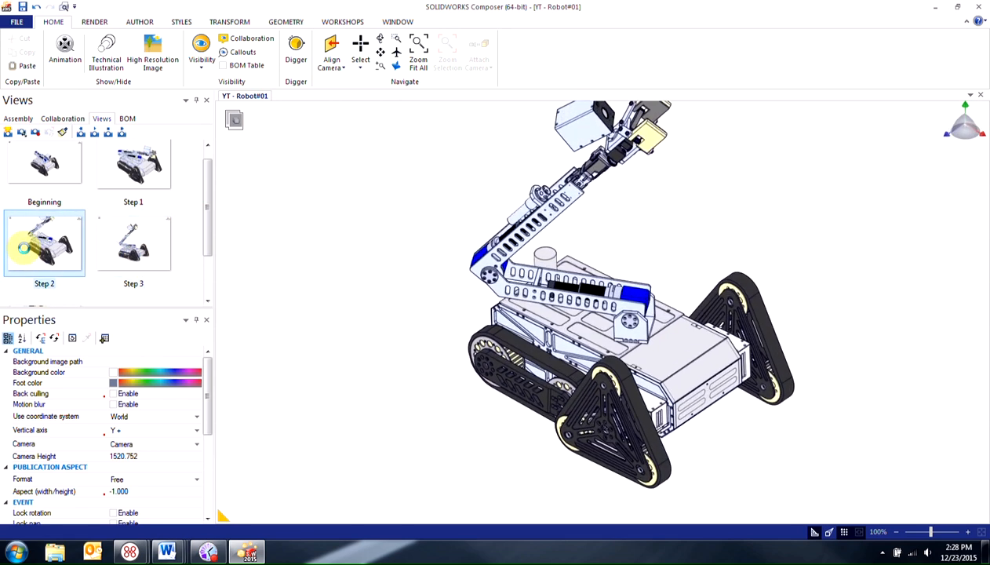
pyautogui.moveTo(628, 313); pyautogui.dragTo(644, 337)
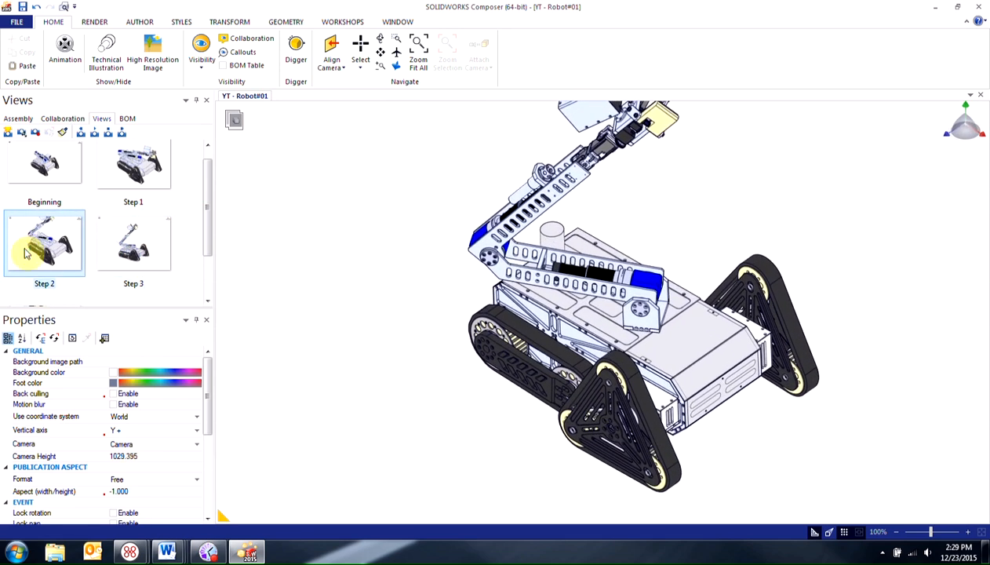
pyautogui.click(133, 244)
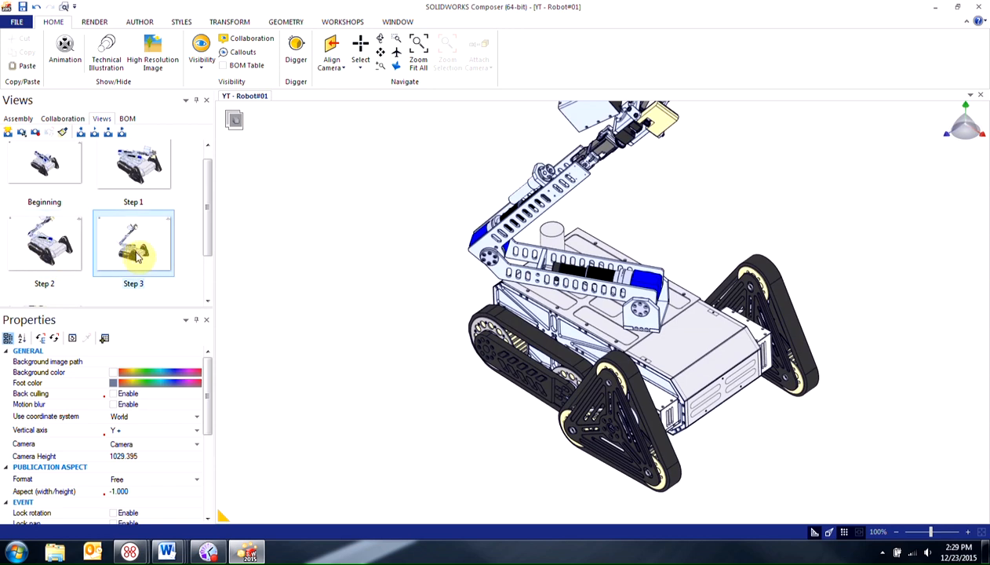
pyautogui.click(44, 165)
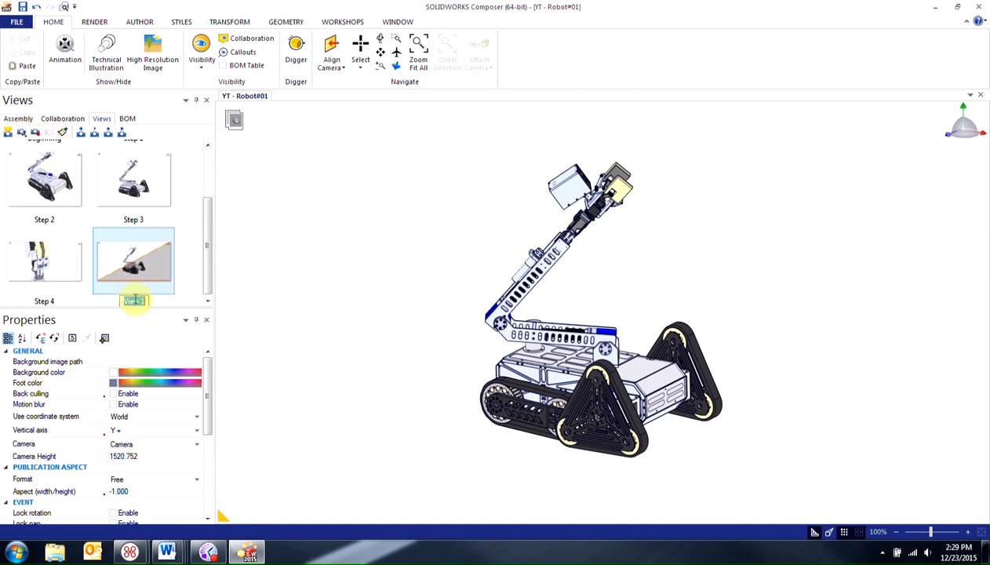
# Step: Name the new camera view 'Step 3 Camera View'
pyautogui.write('Ste')
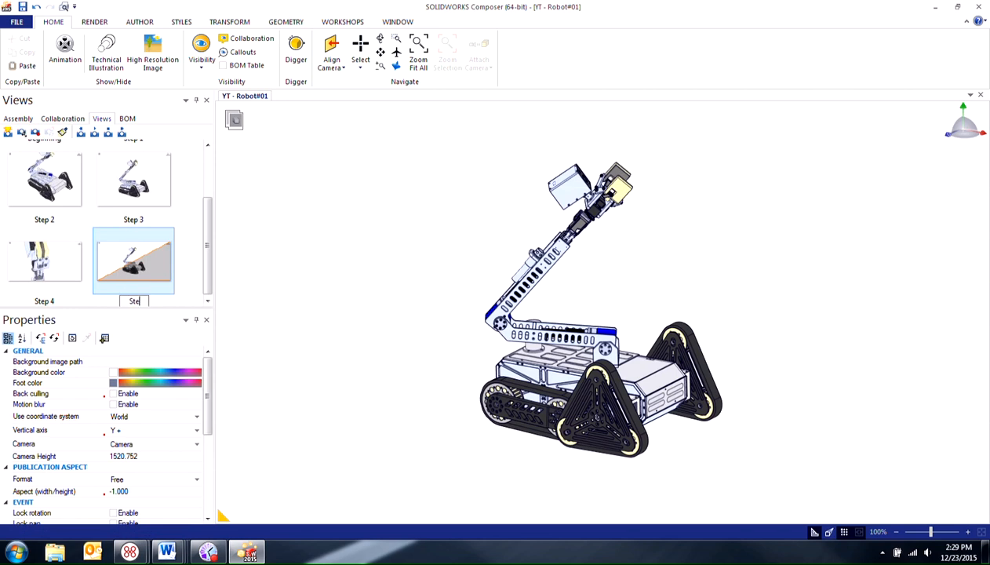
pyautogui.write('Step 3 Camera View')
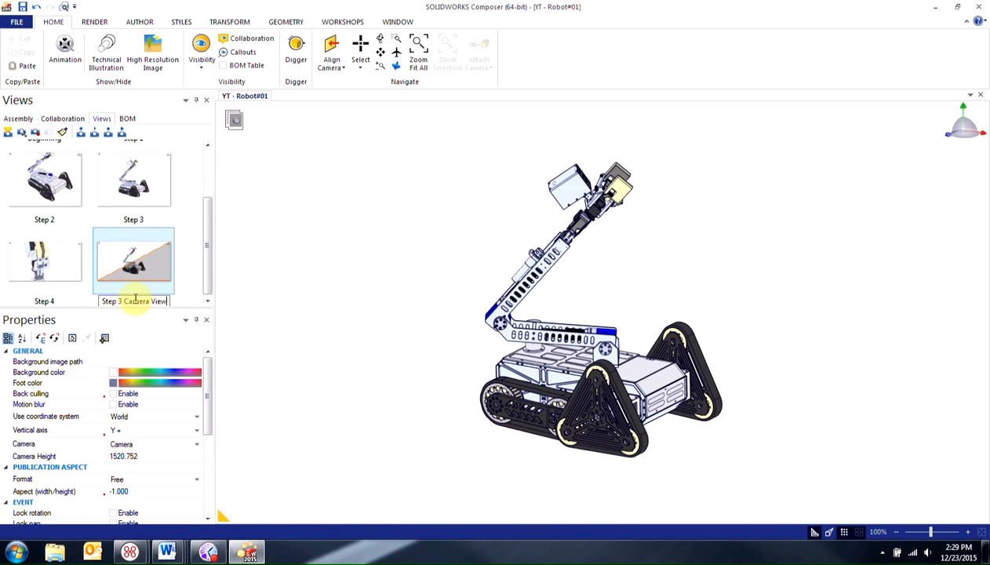
pyautogui.click(44, 179)
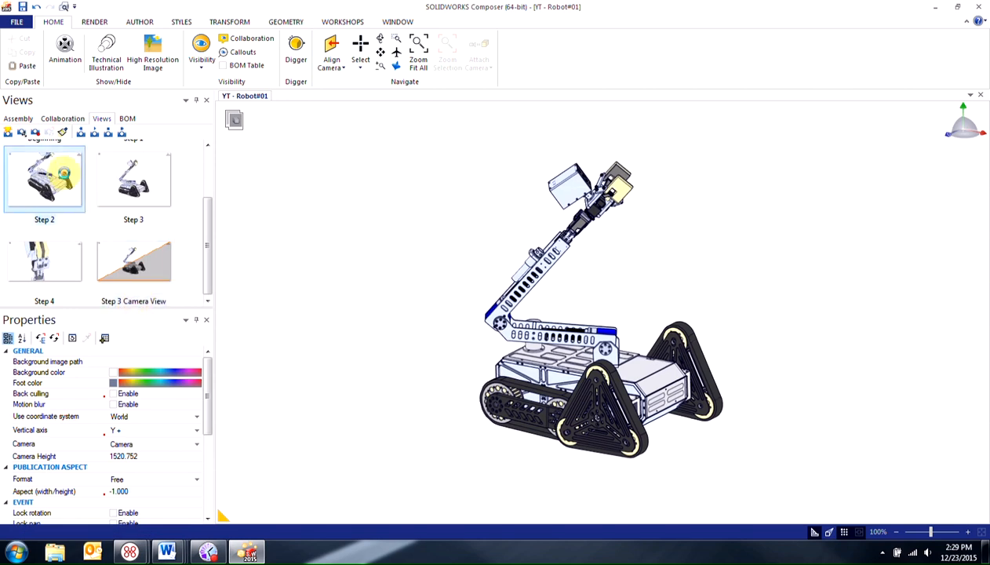
# Step: Show Step 2 through the Step 3 Camera View, then return to the Step 3 view
pyautogui.click(134, 263)
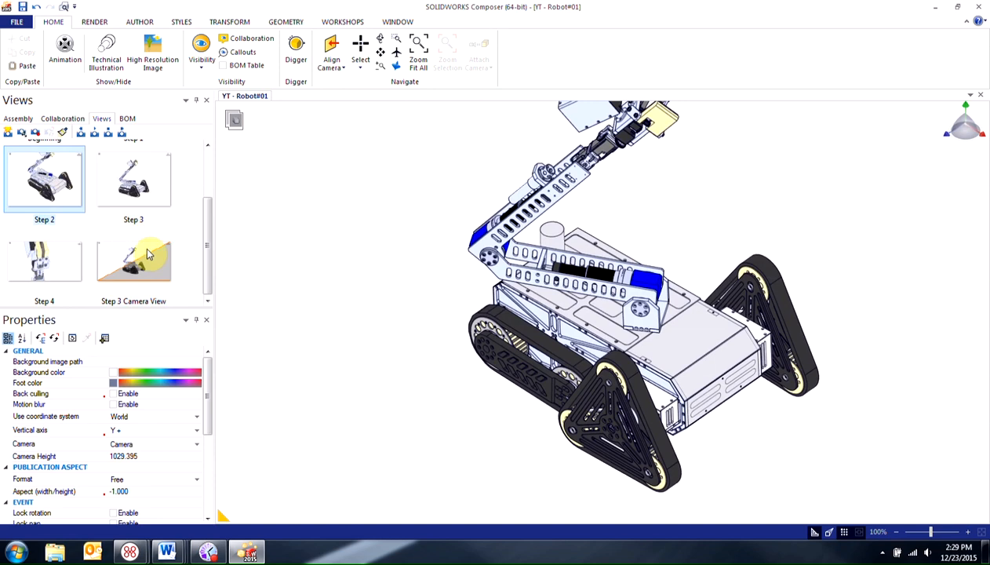
pyautogui.click(133, 261)
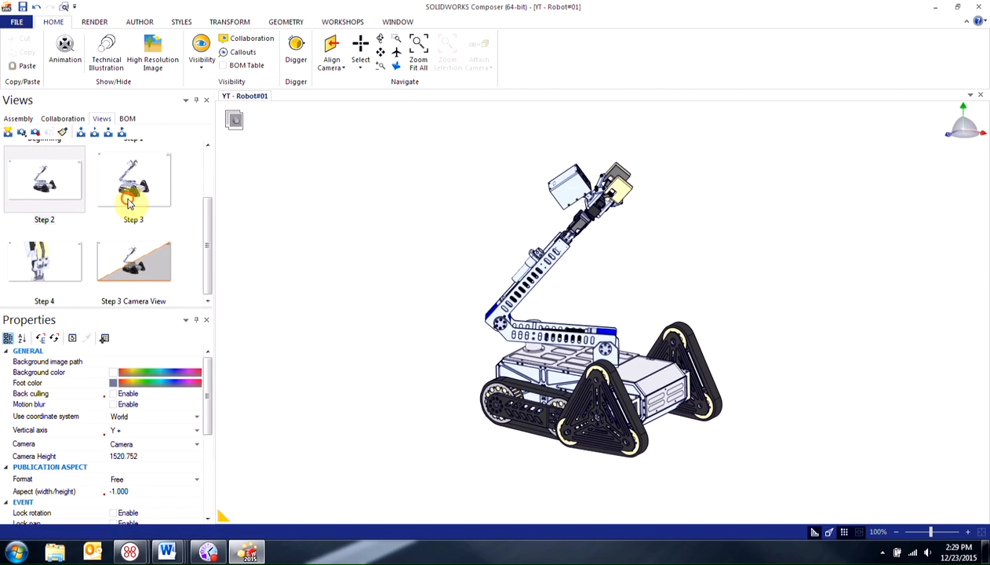
pyautogui.click(133, 180)
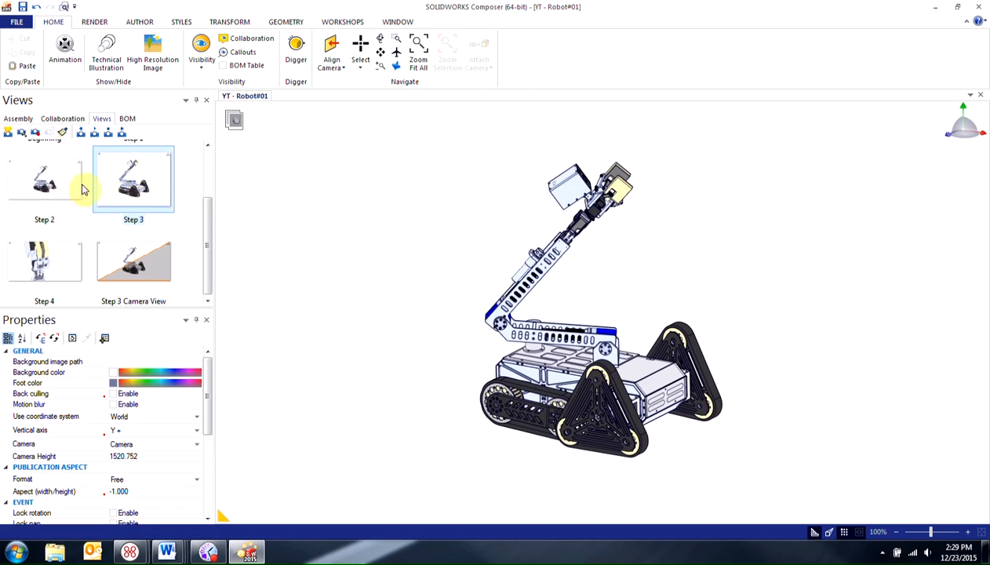
pyautogui.moveTo(113, 184)
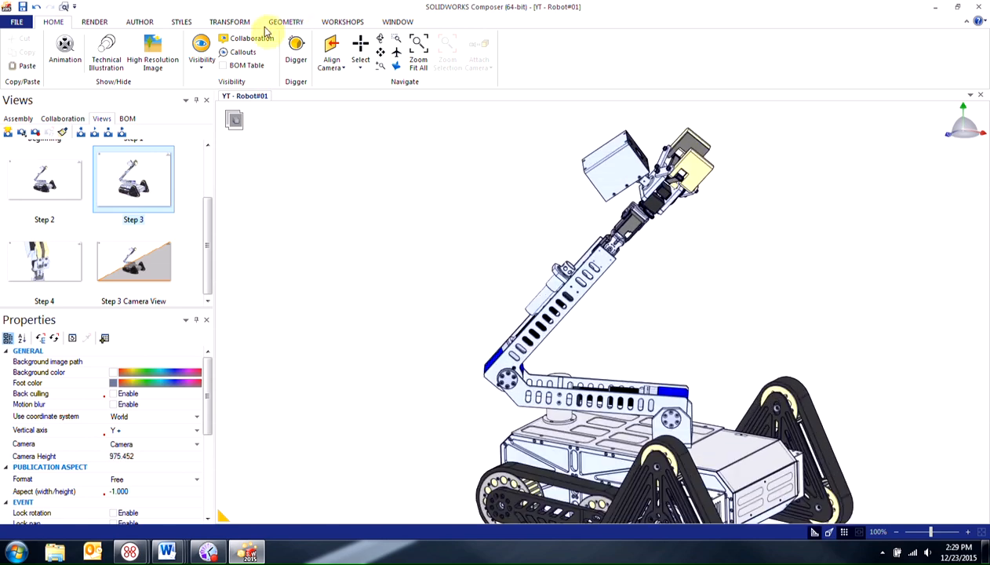
# Step: Update Step 3 to a wider robot framing, then reapply and select Step 4's gripper close-up
pyautogui.click(229, 21)
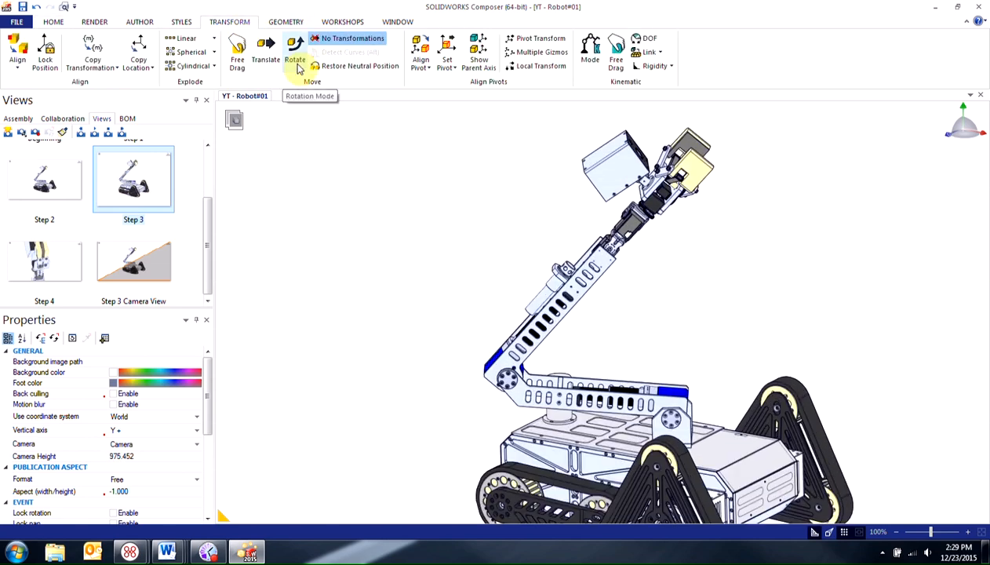
pyautogui.moveTo(482, 180)
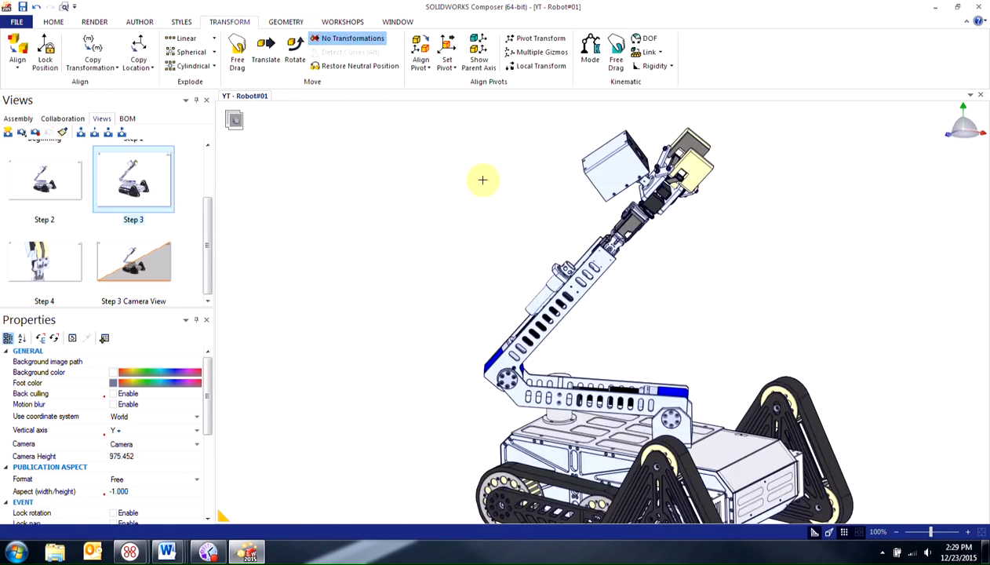
pyautogui.moveTo(270, 251)
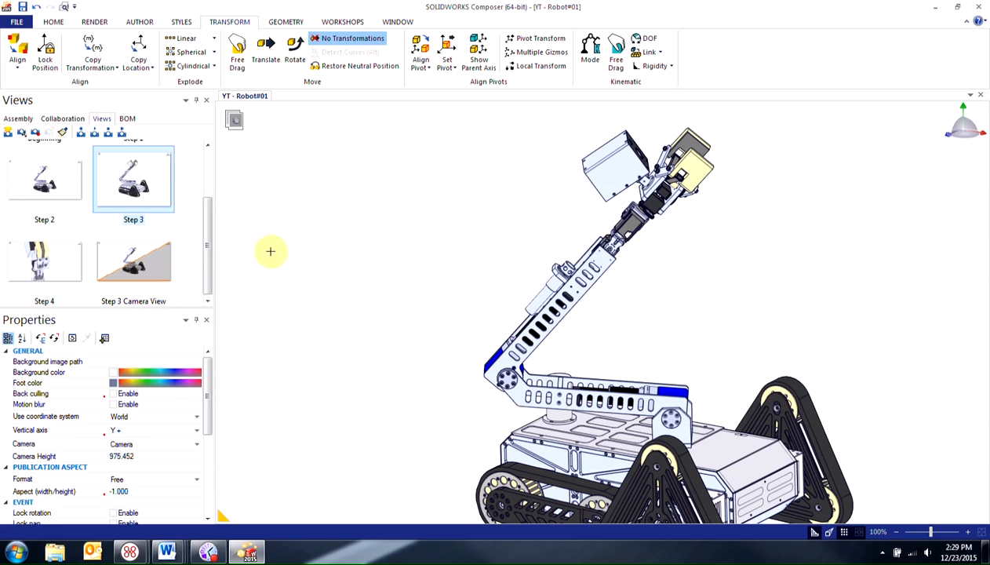
pyautogui.moveTo(70, 272)
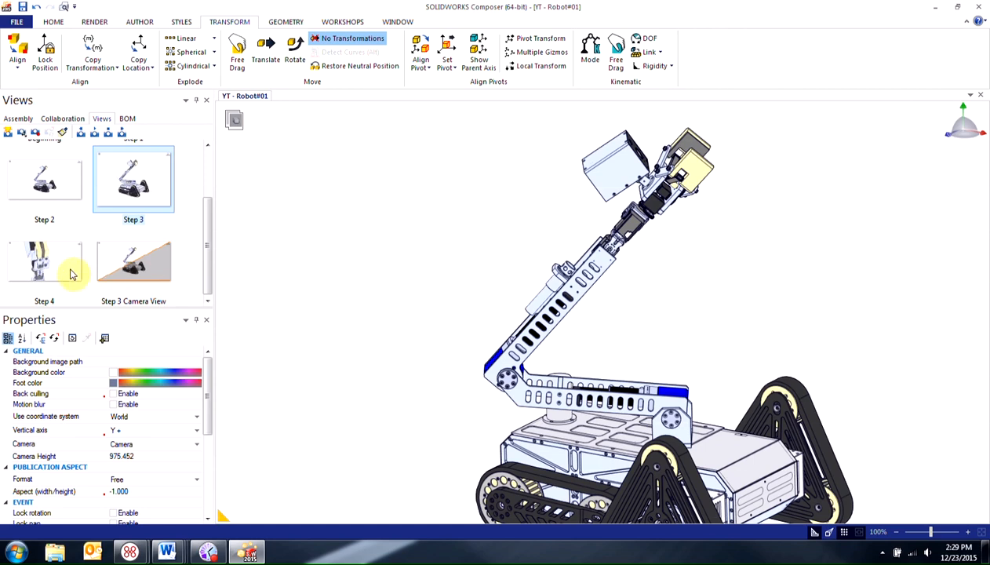
pyautogui.click(44, 263)
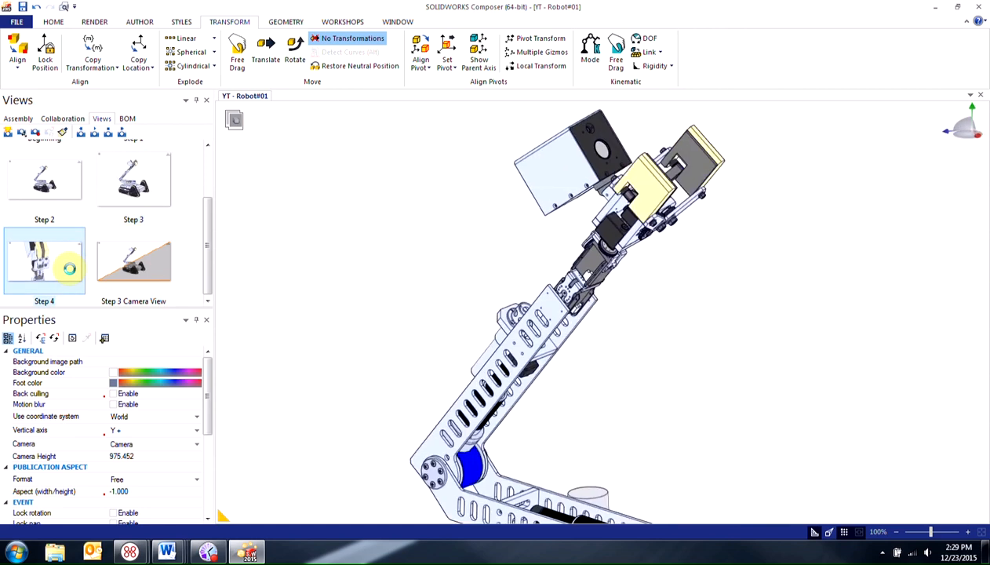
pyautogui.click(134, 181)
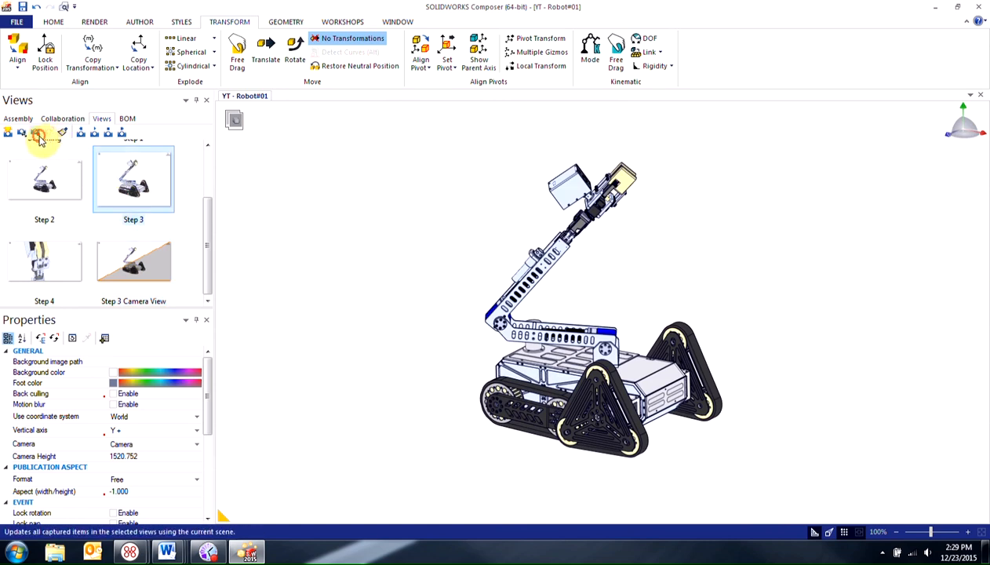
pyautogui.click(44, 179)
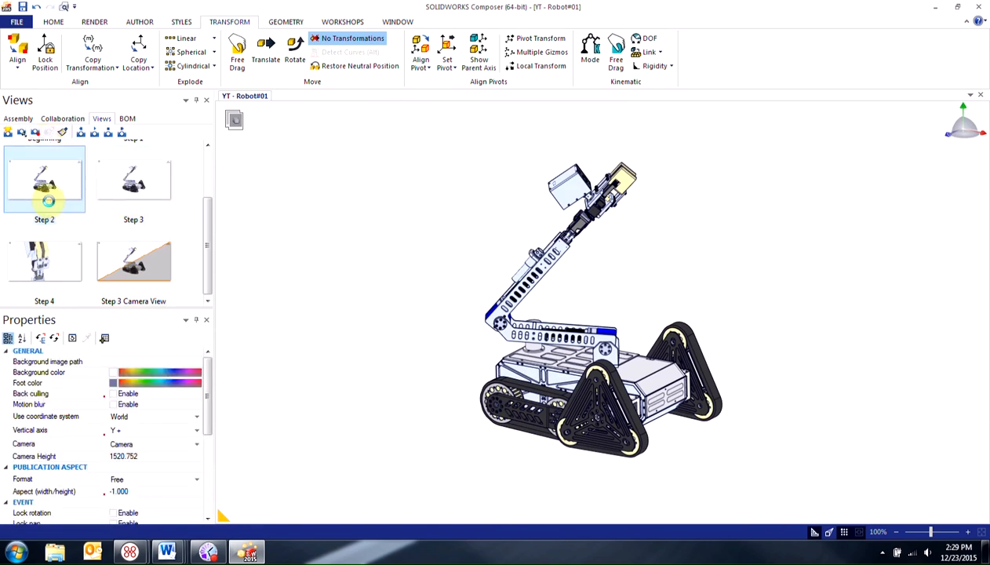
pyautogui.click(134, 180)
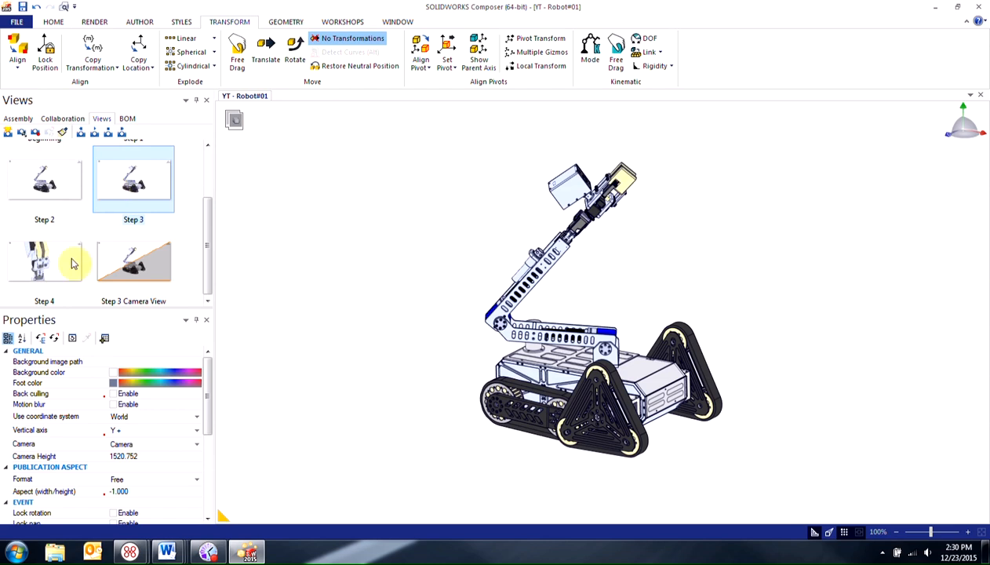
pyautogui.click(44, 260)
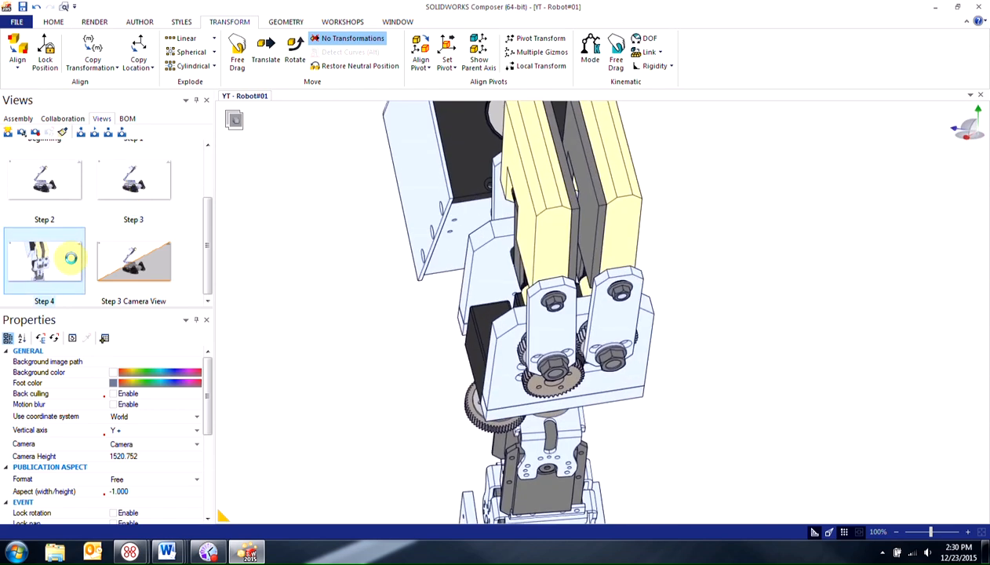
pyautogui.click(43, 263)
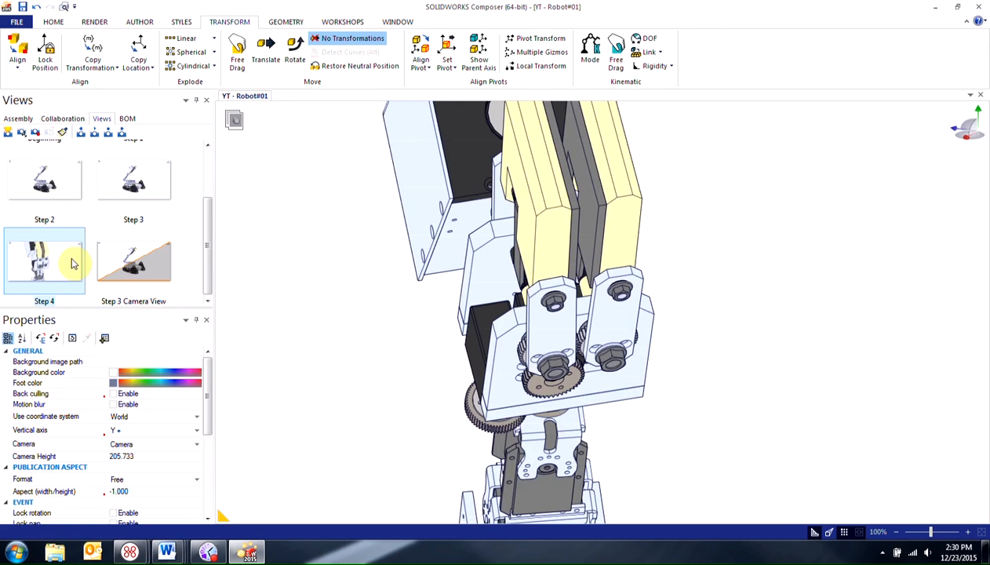
pyautogui.moveTo(89, 247)
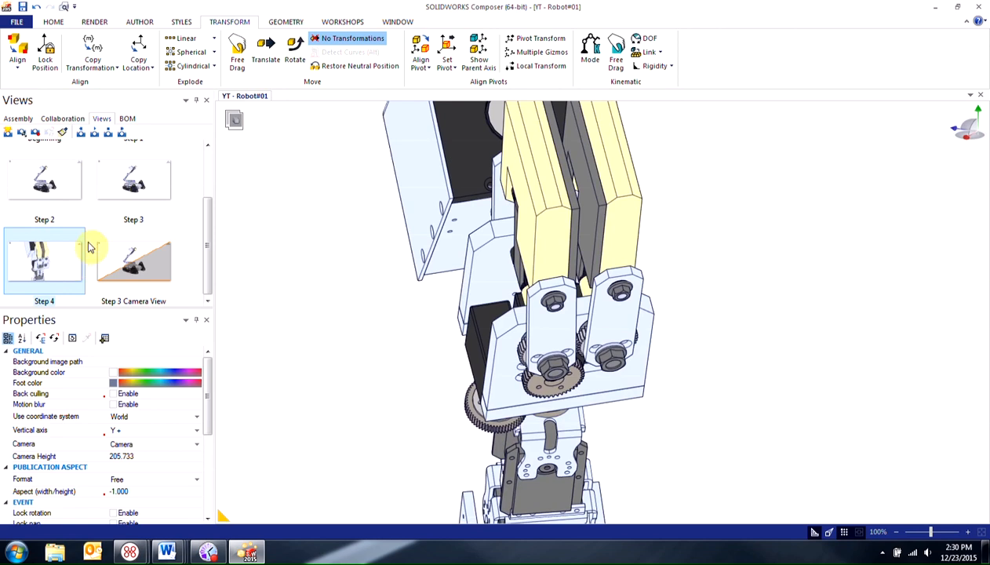
pyautogui.moveTo(51, 185)
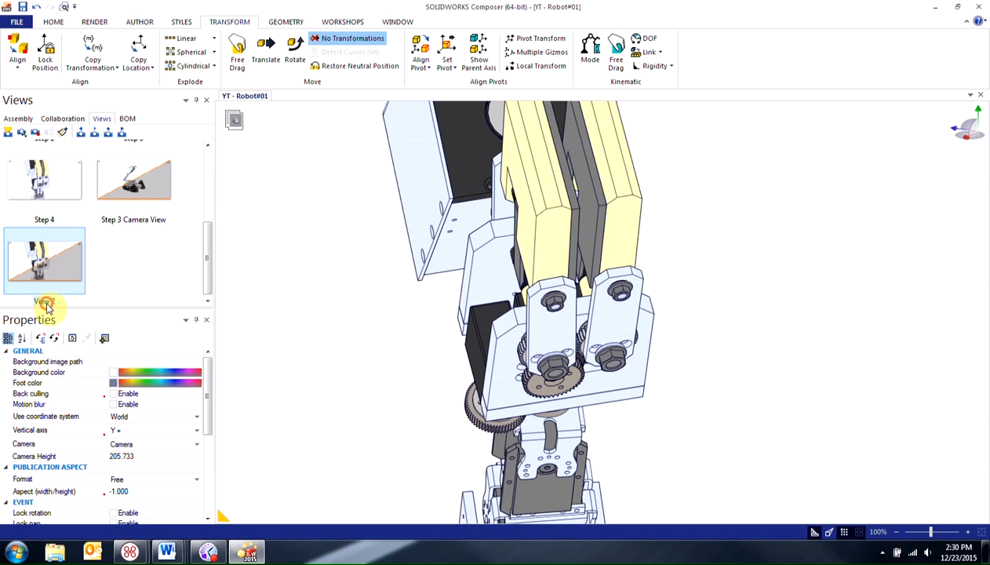
# Step: Rename the camera view 'Step 4 Camera view' and add an open-gripper view named 'Step 5'
pyautogui.doubleClick(44, 302)
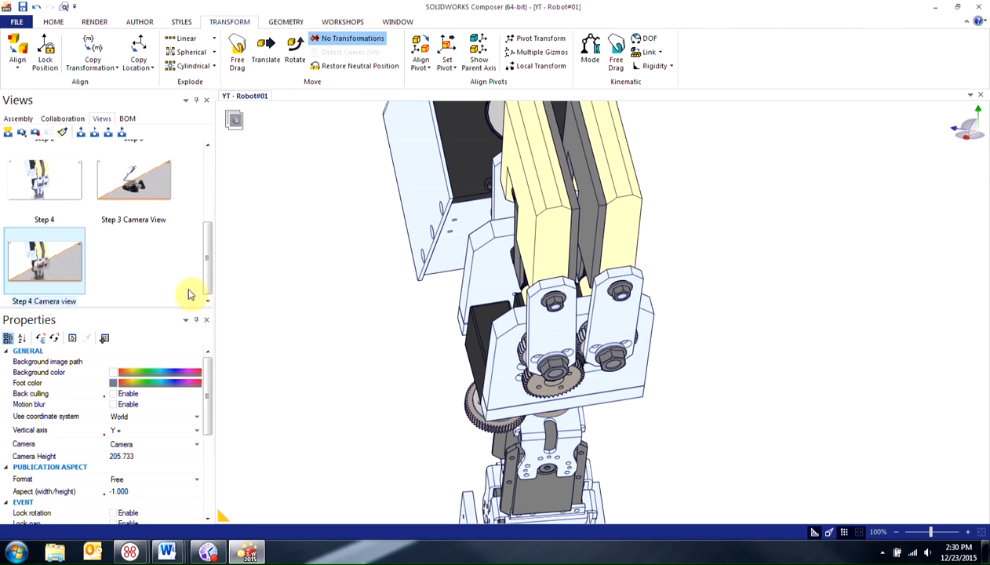
pyautogui.scroll(3)
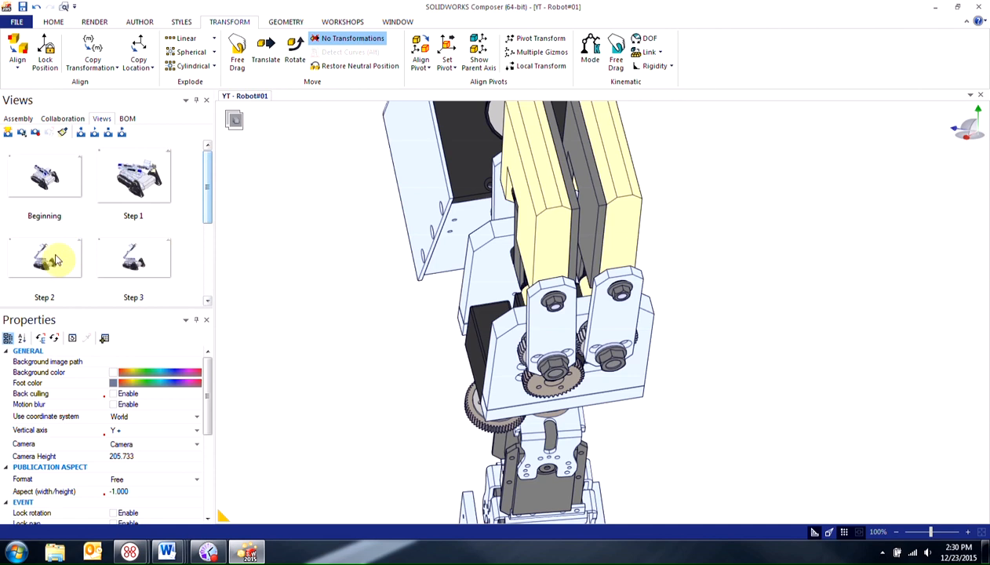
pyautogui.click(44, 259)
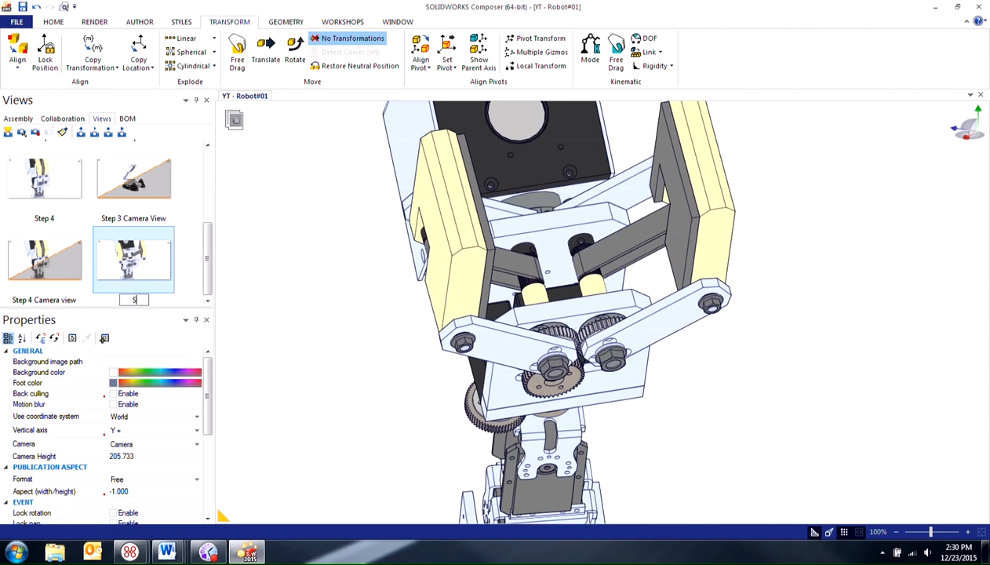
pyautogui.write('Step 5')
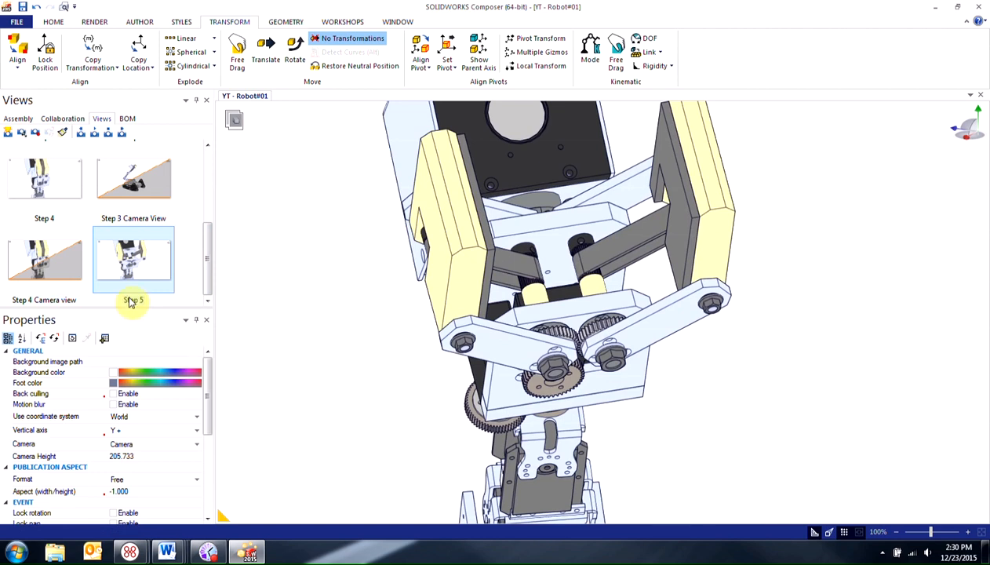
pyautogui.click(133, 259)
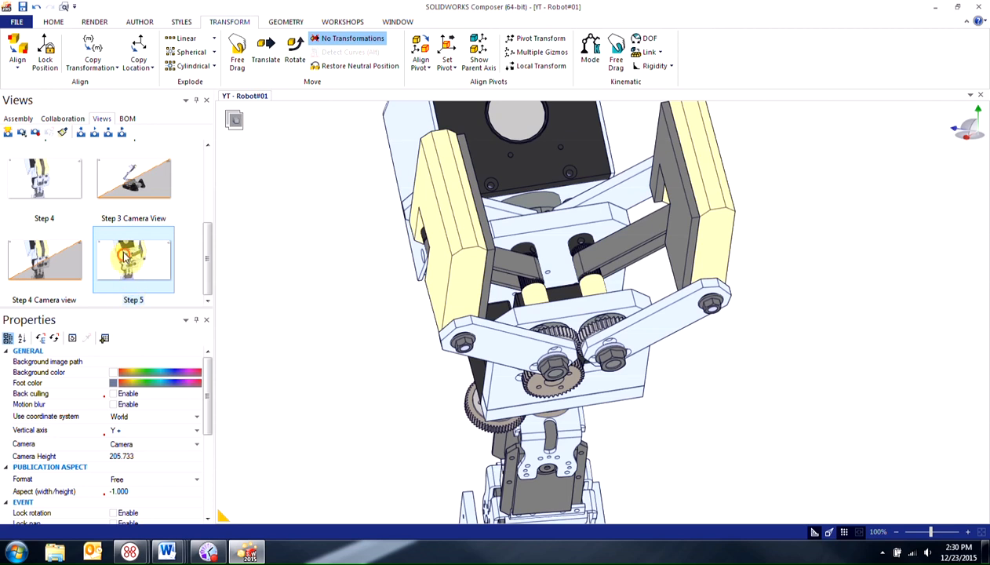
pyautogui.scroll(3)
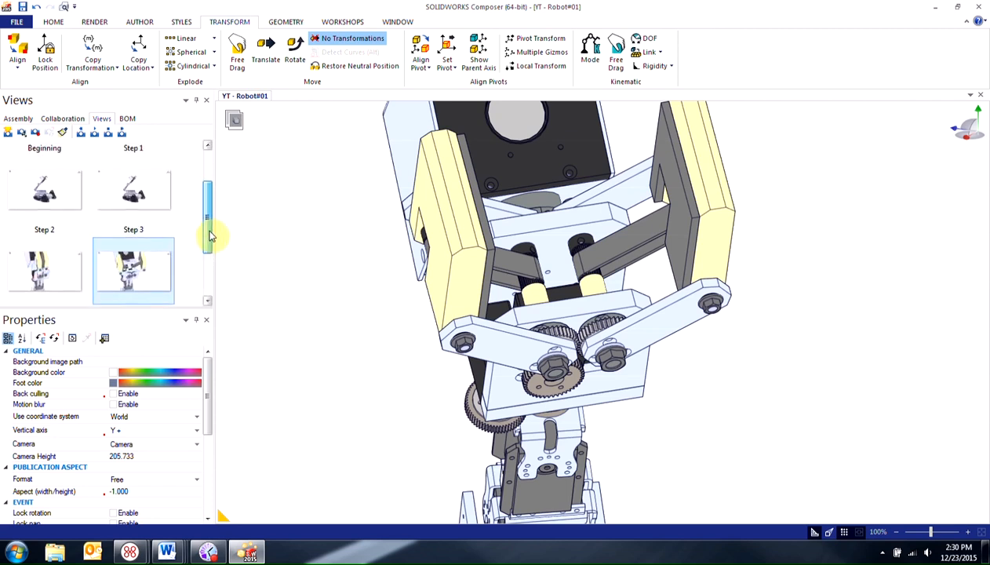
pyautogui.click(44, 188)
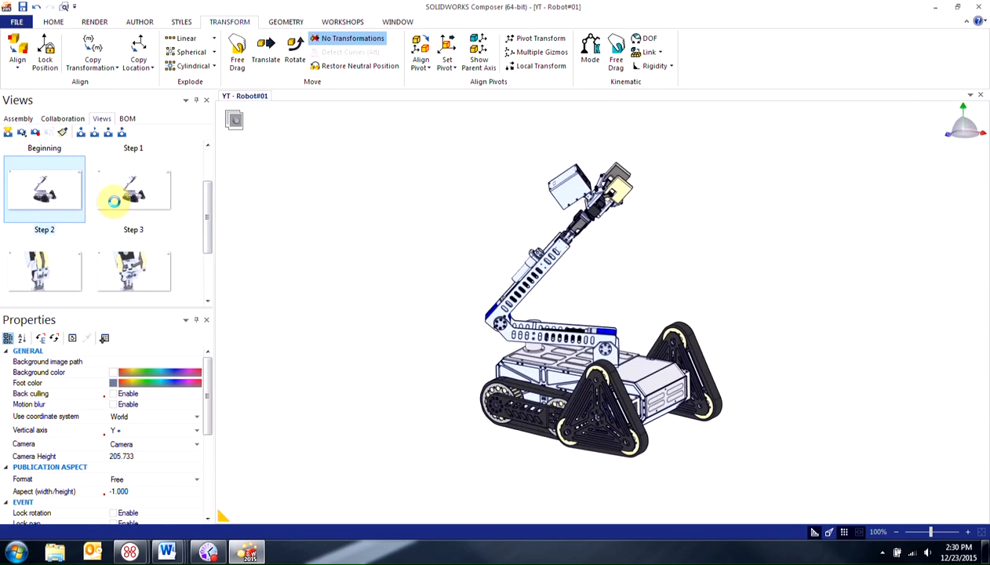
pyautogui.click(132, 190)
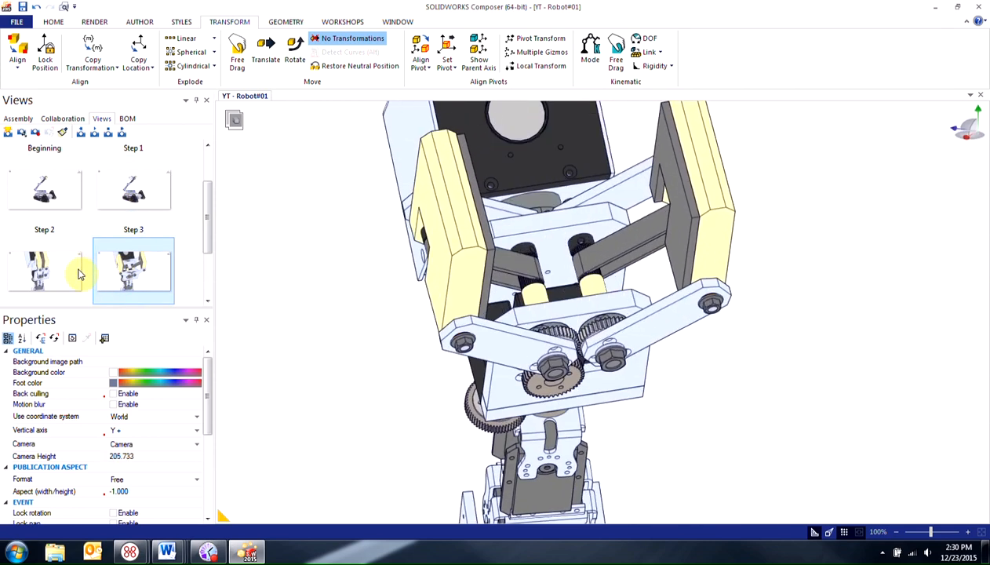
pyautogui.click(44, 269)
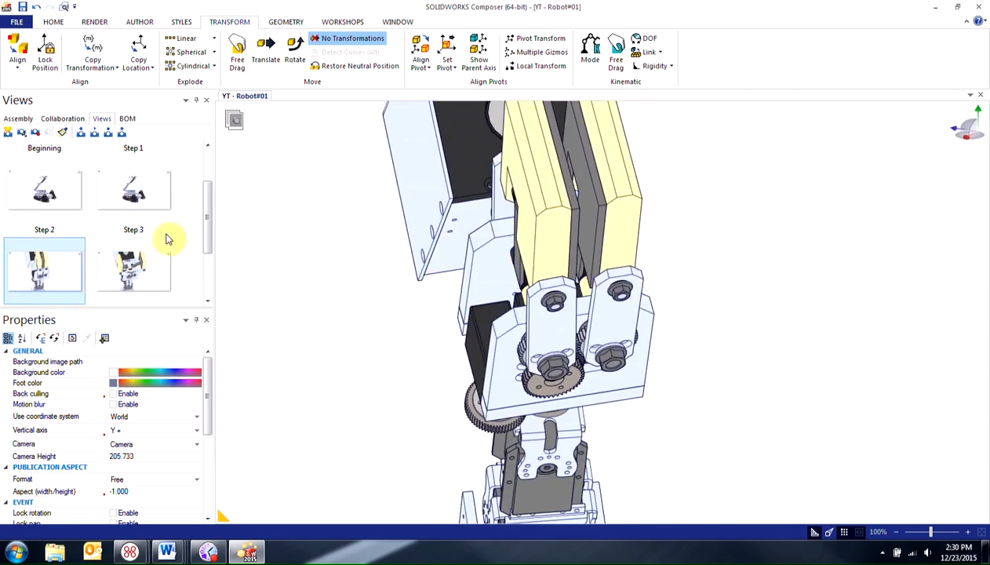
pyautogui.scroll(-3)
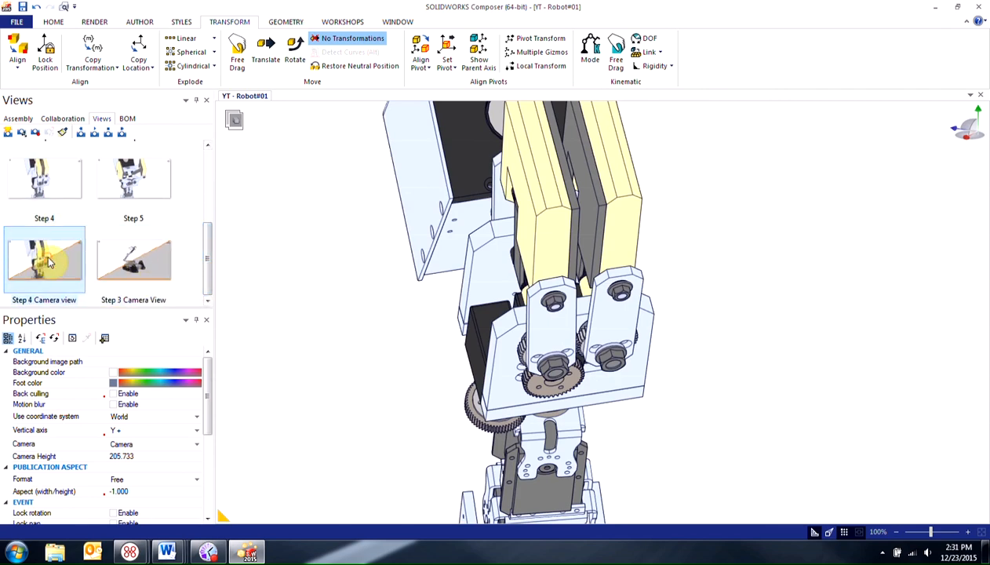
pyautogui.click(44, 179)
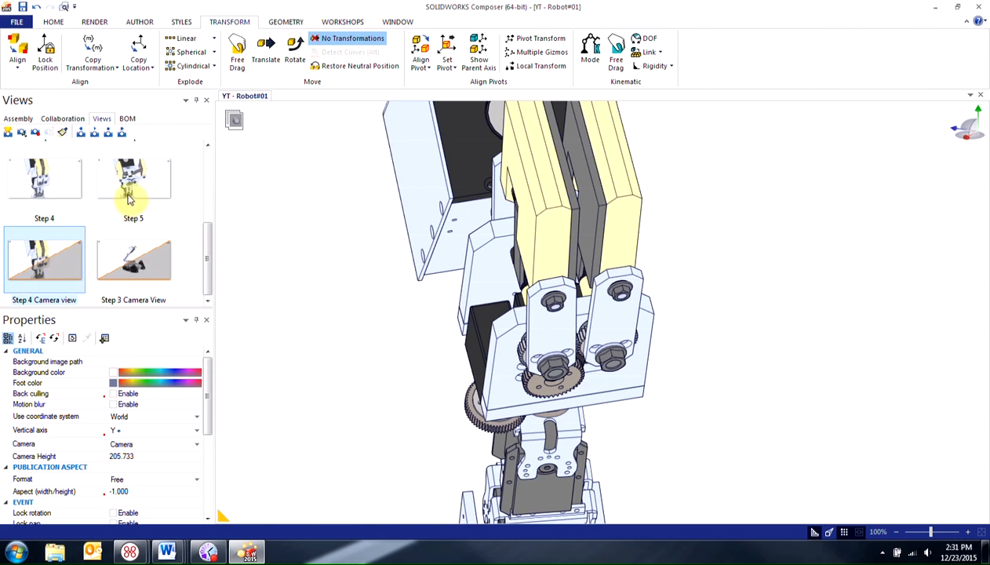
pyautogui.click(133, 178)
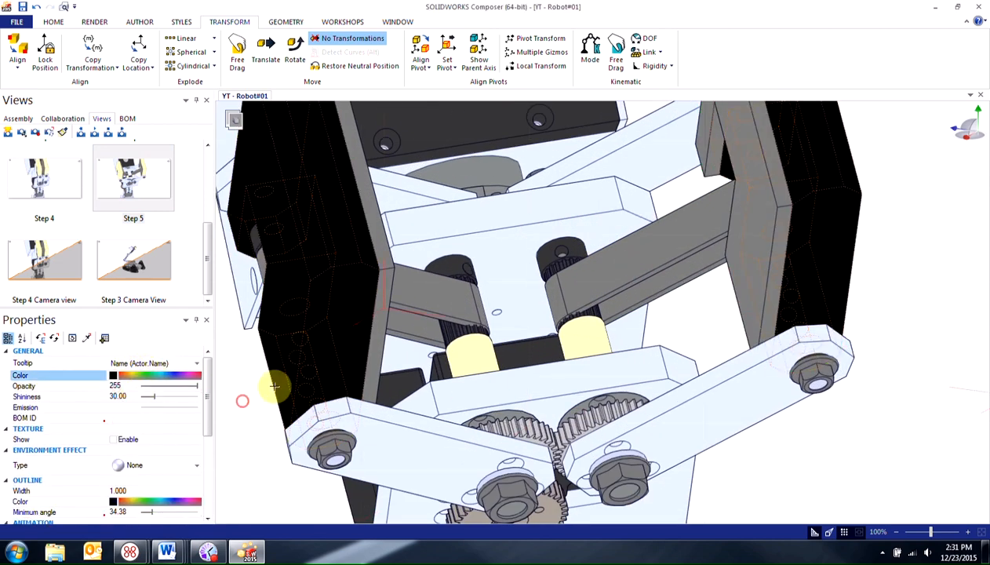
# Step: Switch to Step 4, choosing Don't Save to discard Step 5's zoom change
pyautogui.click(44, 176)
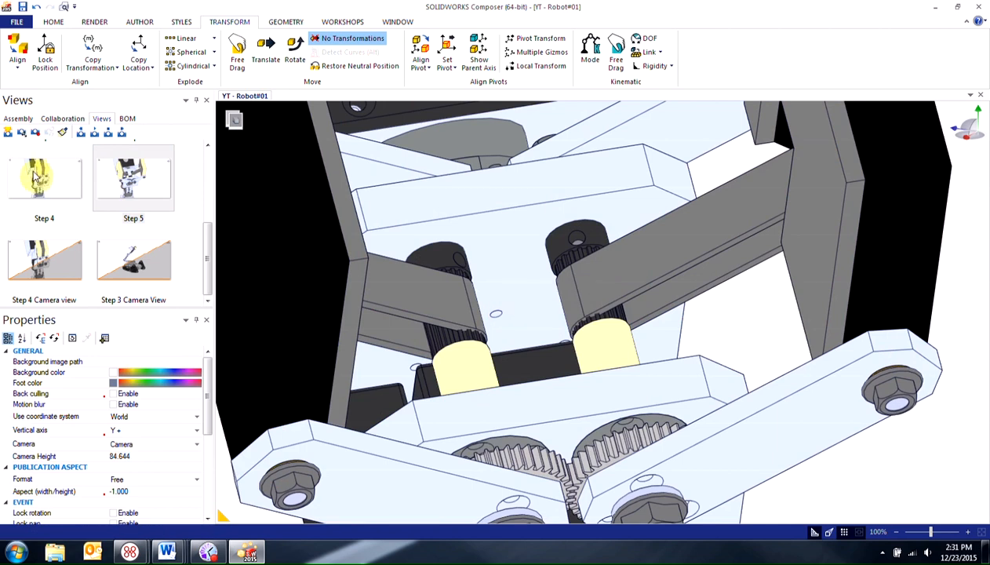
pyautogui.click(44, 178)
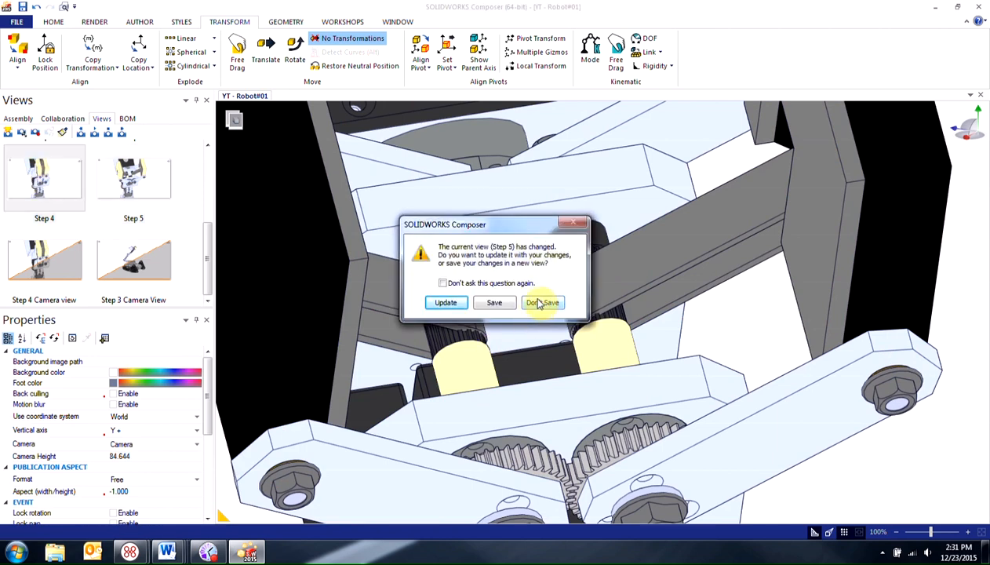
pyautogui.click(542, 302)
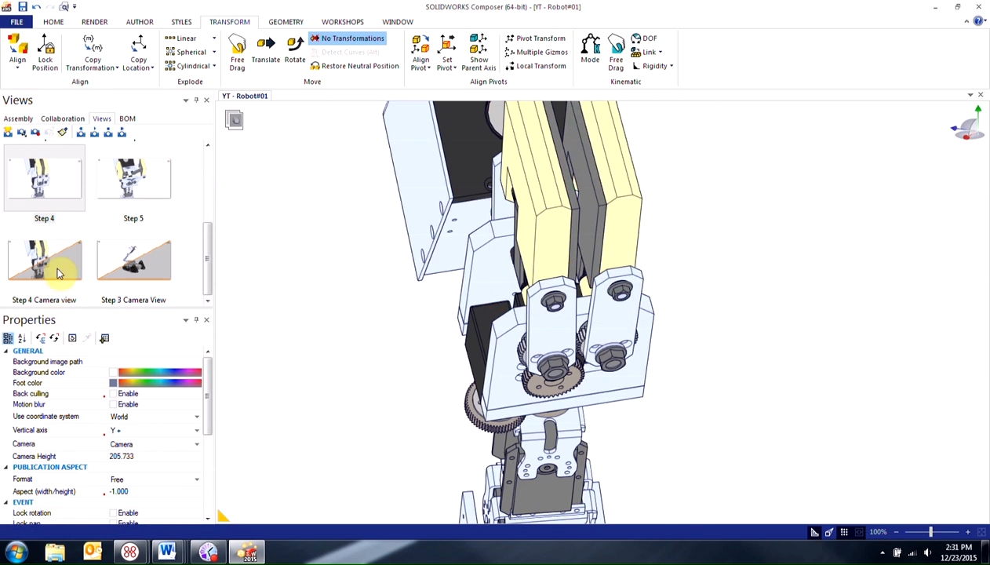
# Step: Apply the Step 4 Camera view to Step 5, discarding Step 5's zoom change
pyautogui.click(133, 178)
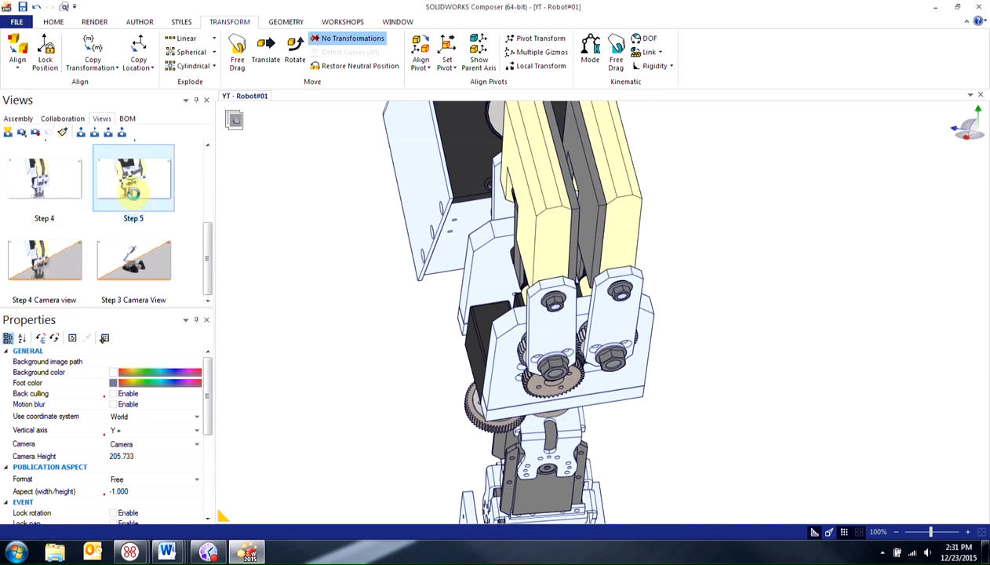
pyautogui.click(440, 243)
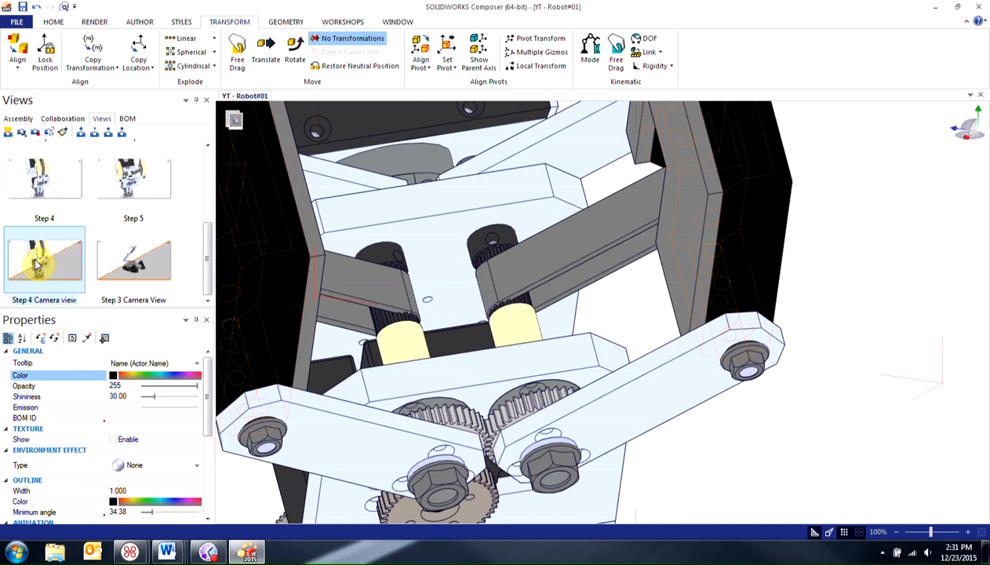
pyautogui.click(44, 262)
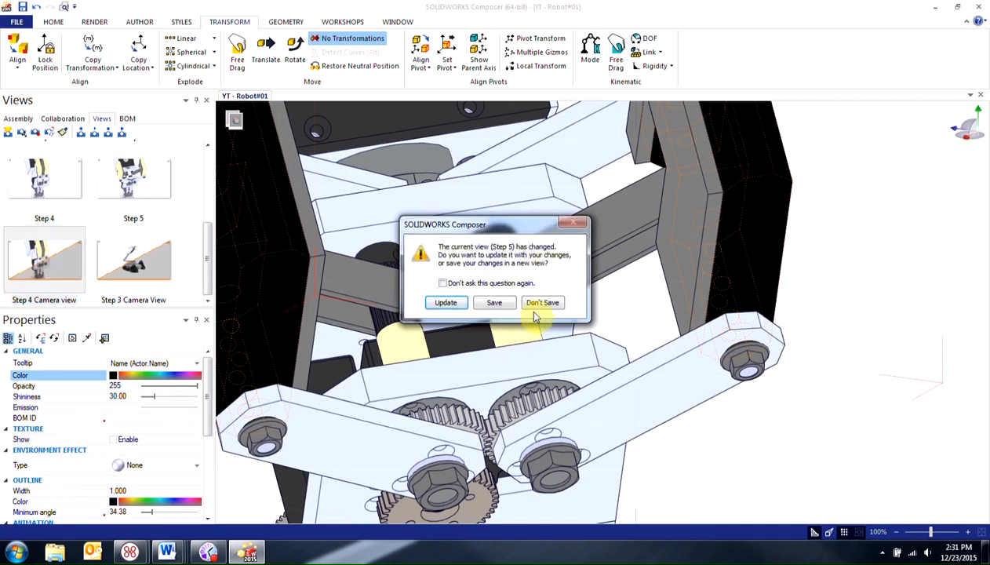
pyautogui.click(542, 302)
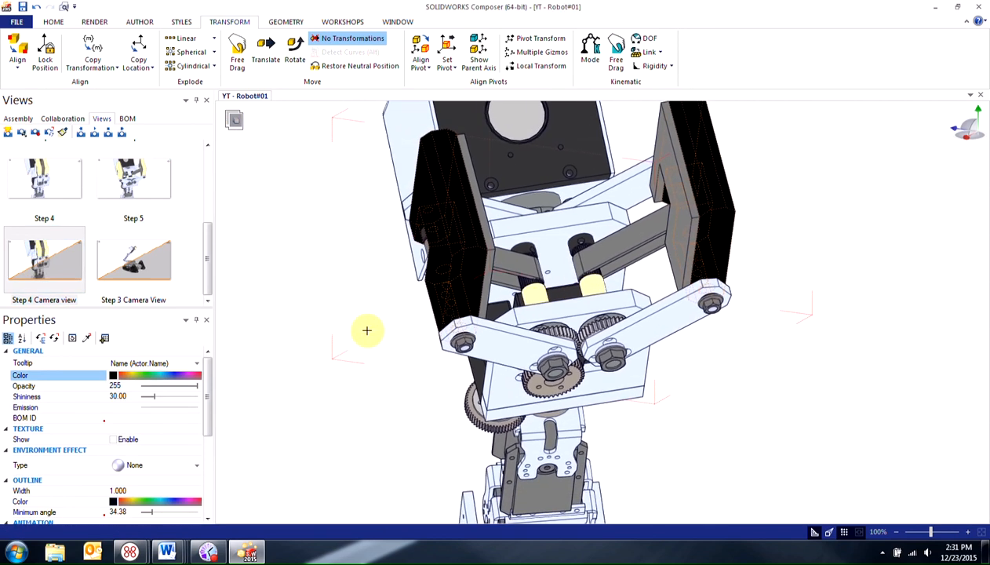
pyautogui.moveTo(305, 315)
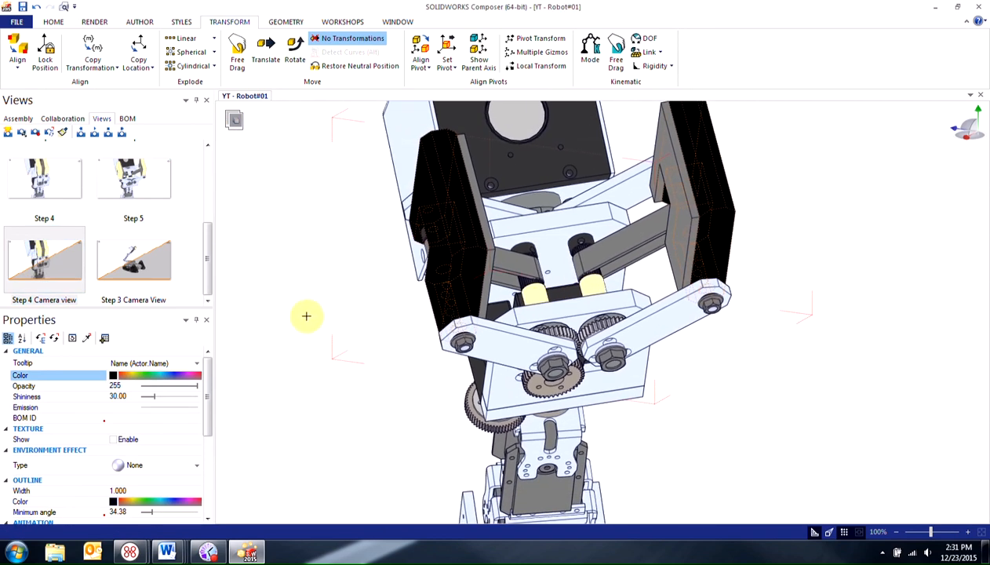